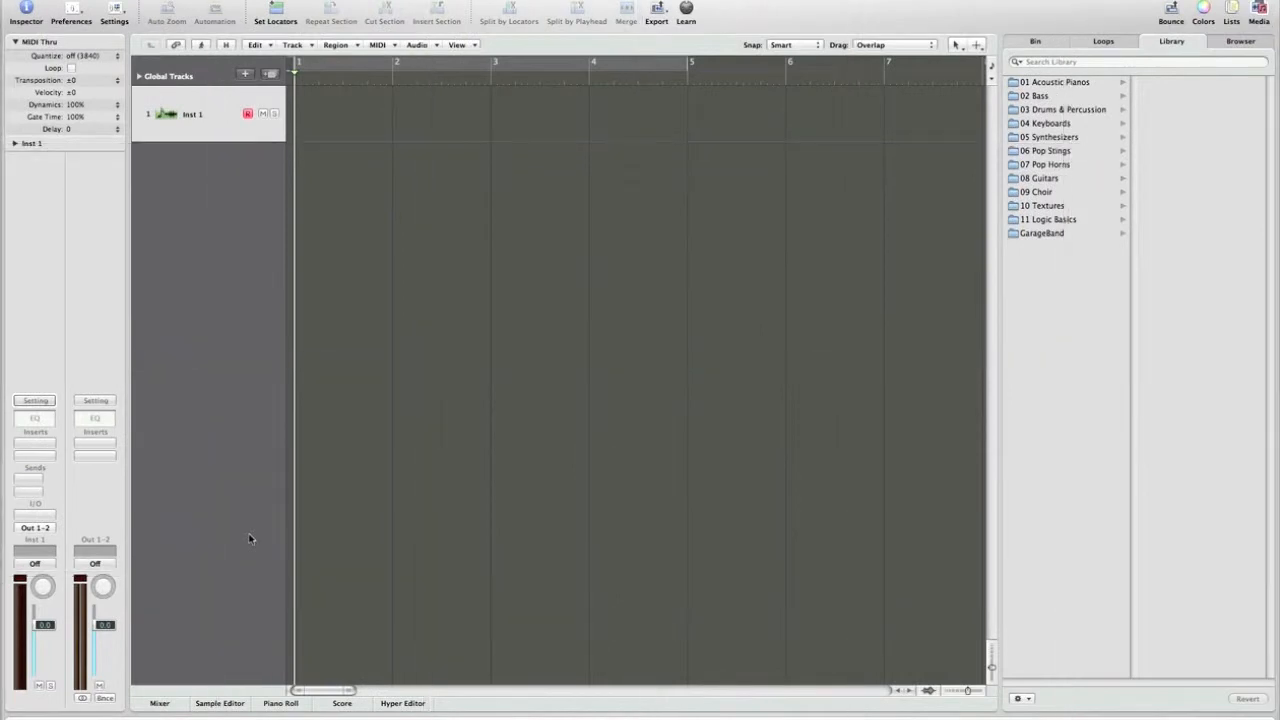
pyautogui.moveTo(240, 546)
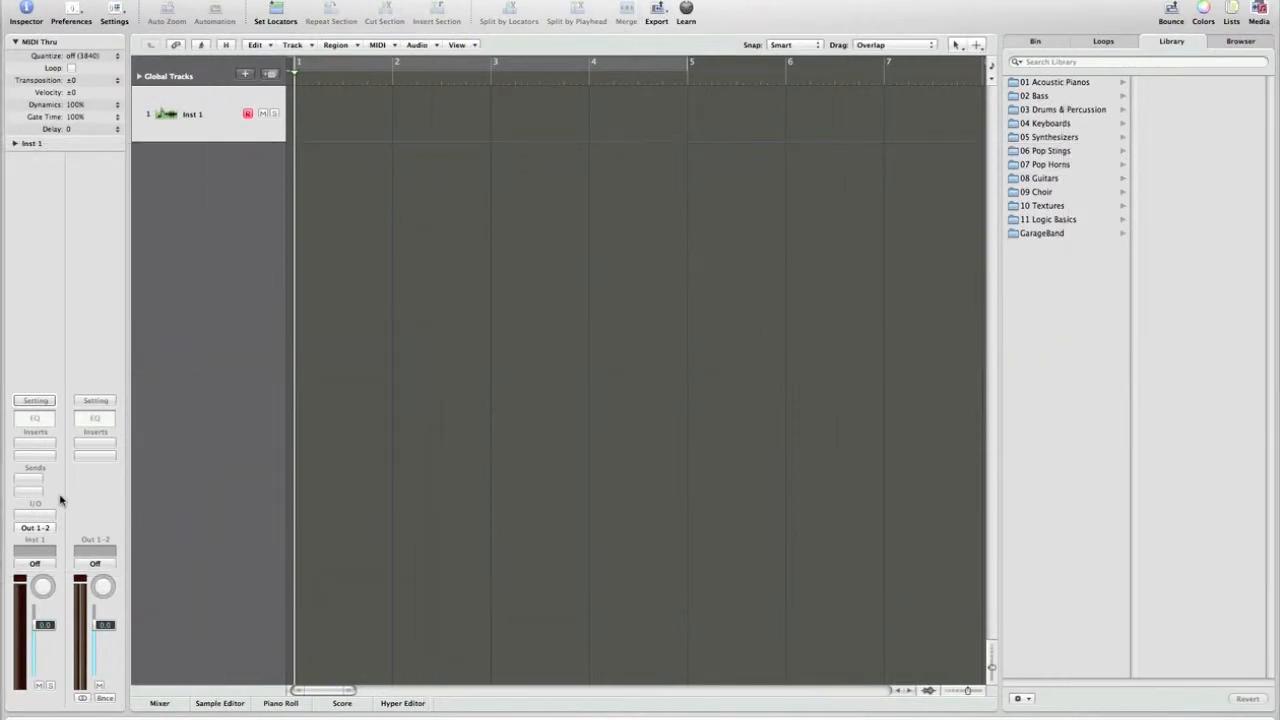
# - Show the software instrument plug-in menu from the channel strip's instrument slot
pyautogui.click(36, 444)
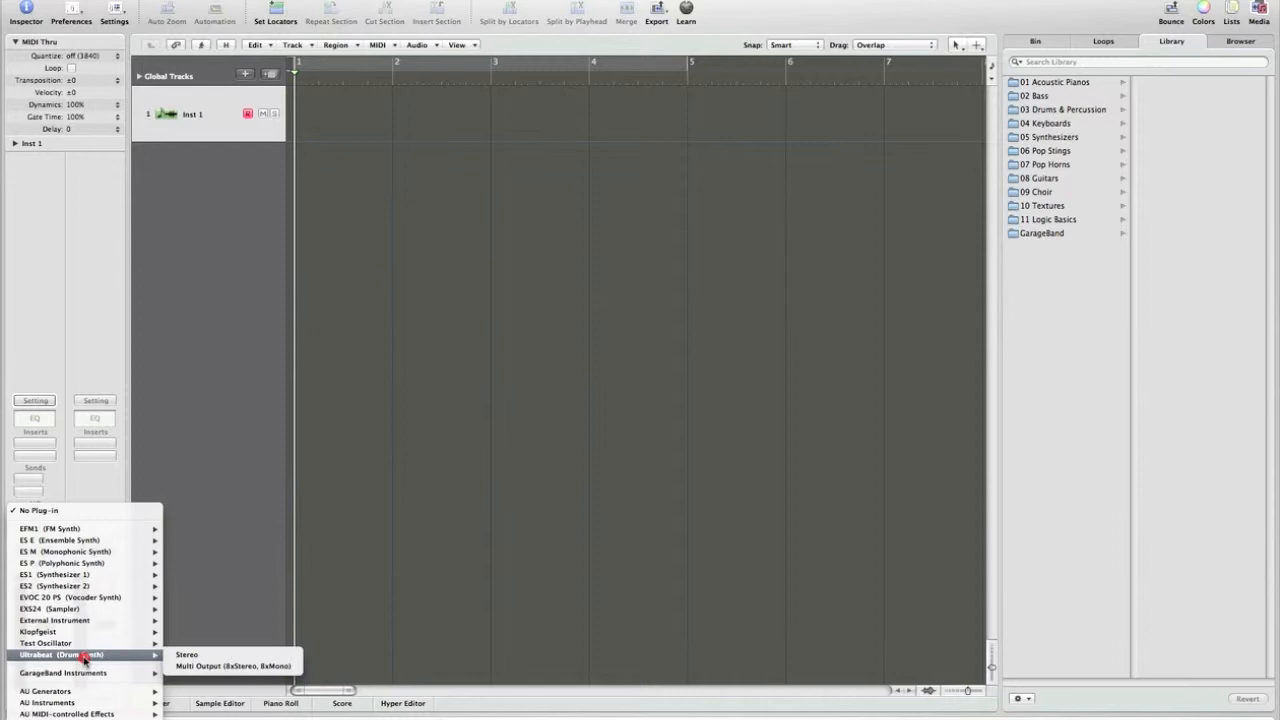
# - Load Ultrabeat (Stereo) with a Drum & Bass kit and place its pattern as a MIDI region at bar 1
pyautogui.click(186, 654)
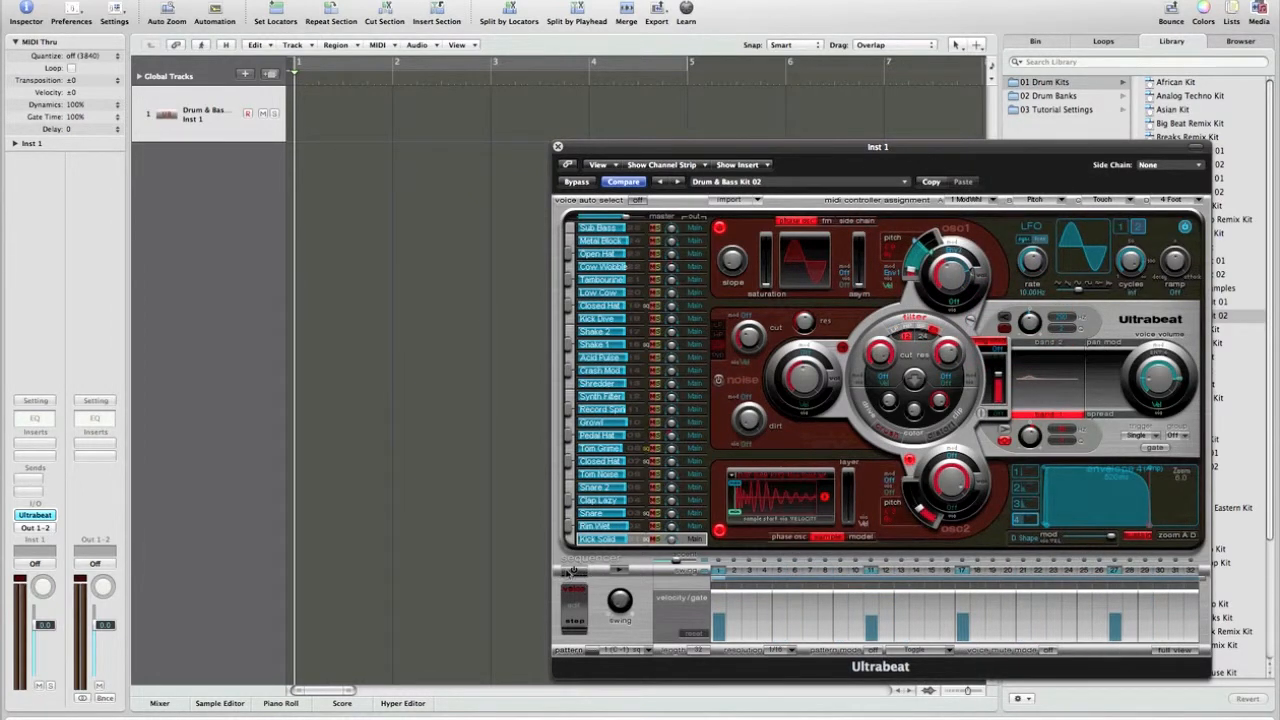
pyautogui.click(576, 590)
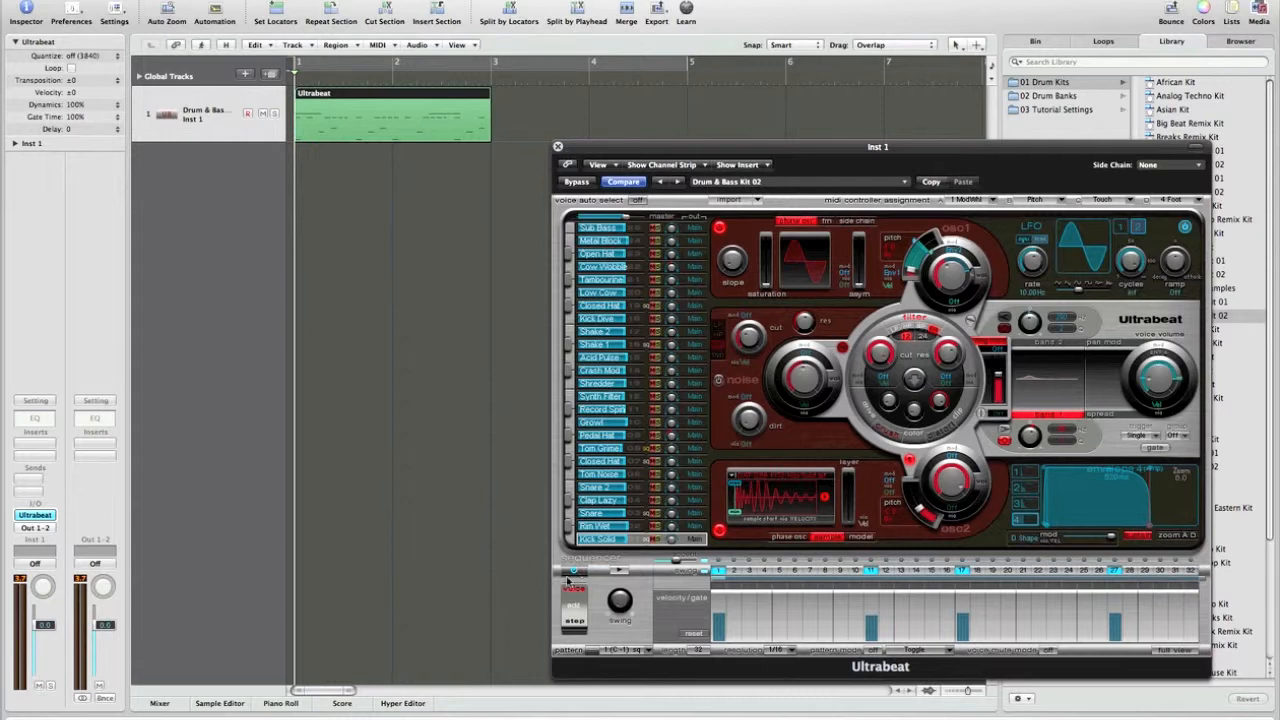
pyautogui.click(572, 604)
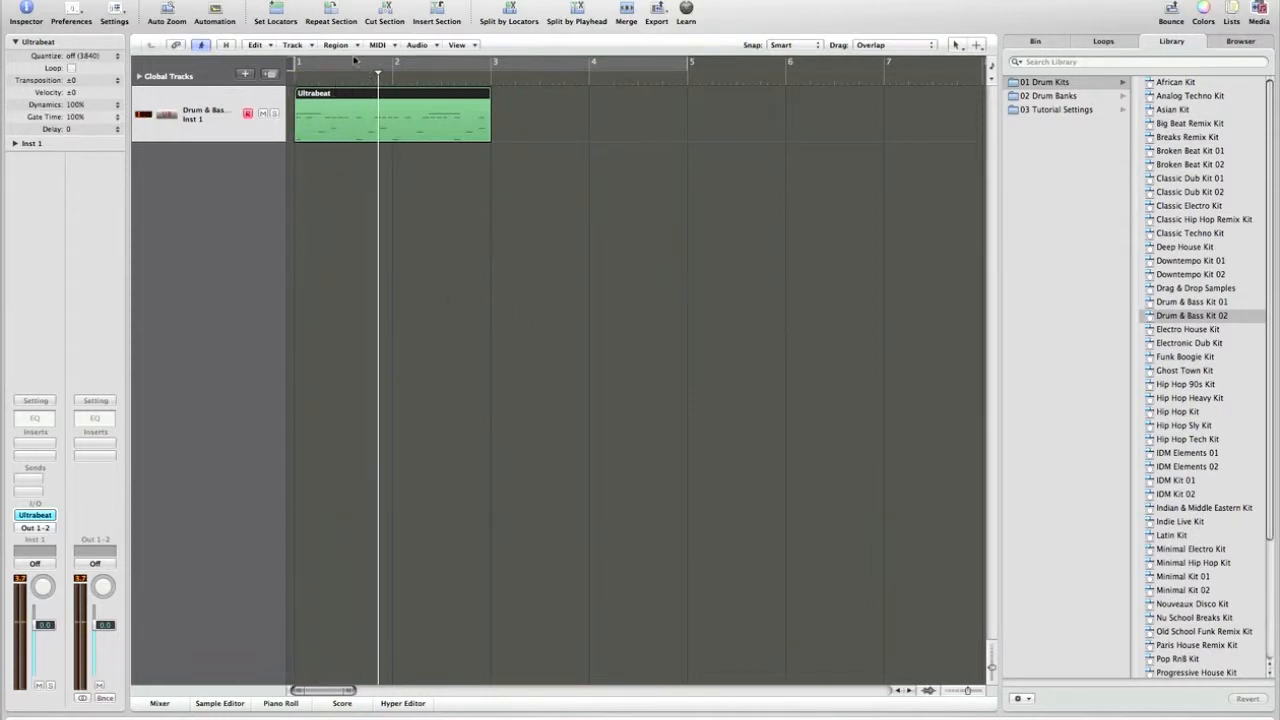
# - Use Region > Repeat Regions to copy the pattern region several times back to back along the track
pyautogui.click(338, 44)
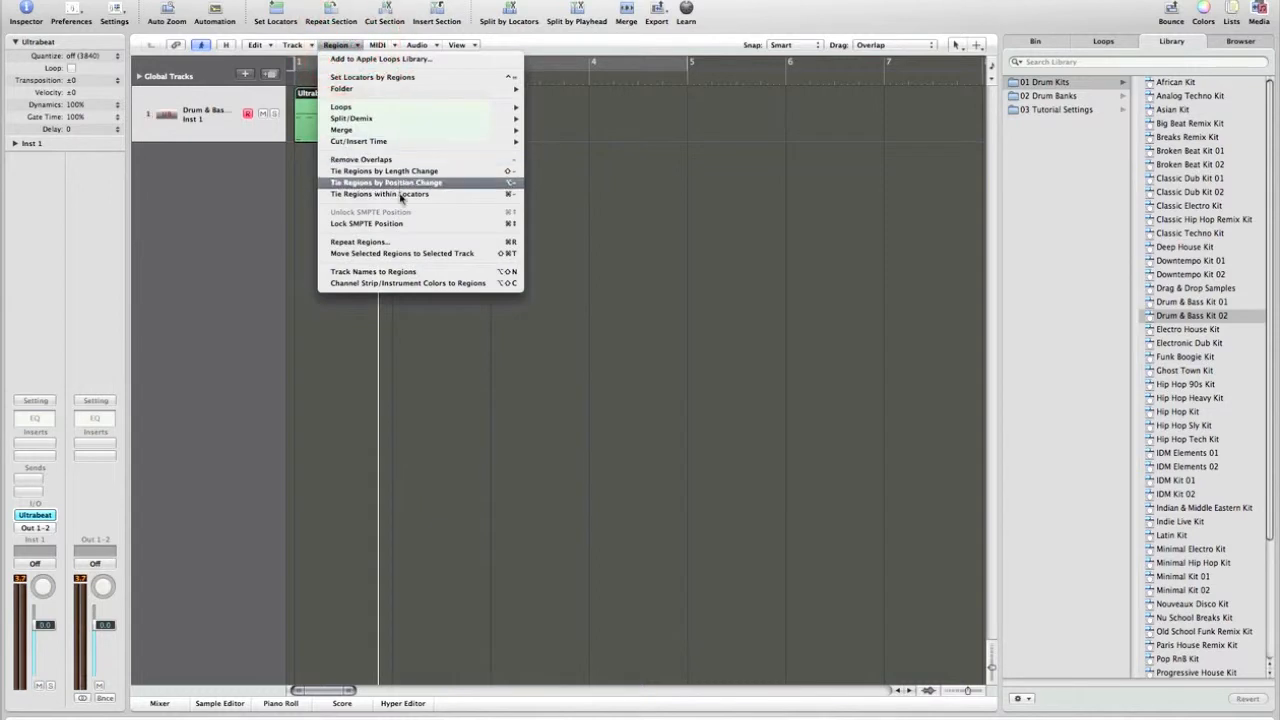
pyautogui.click(358, 240)
pyautogui.write('11')
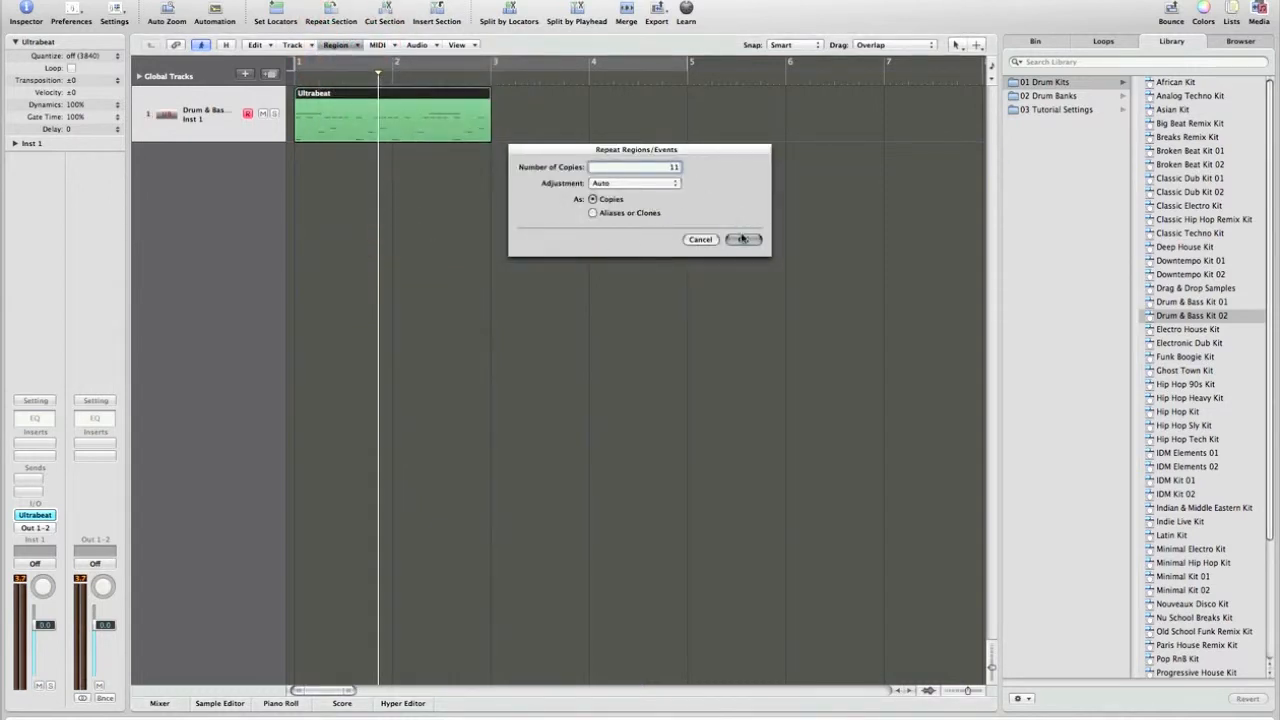
pyautogui.click(744, 240)
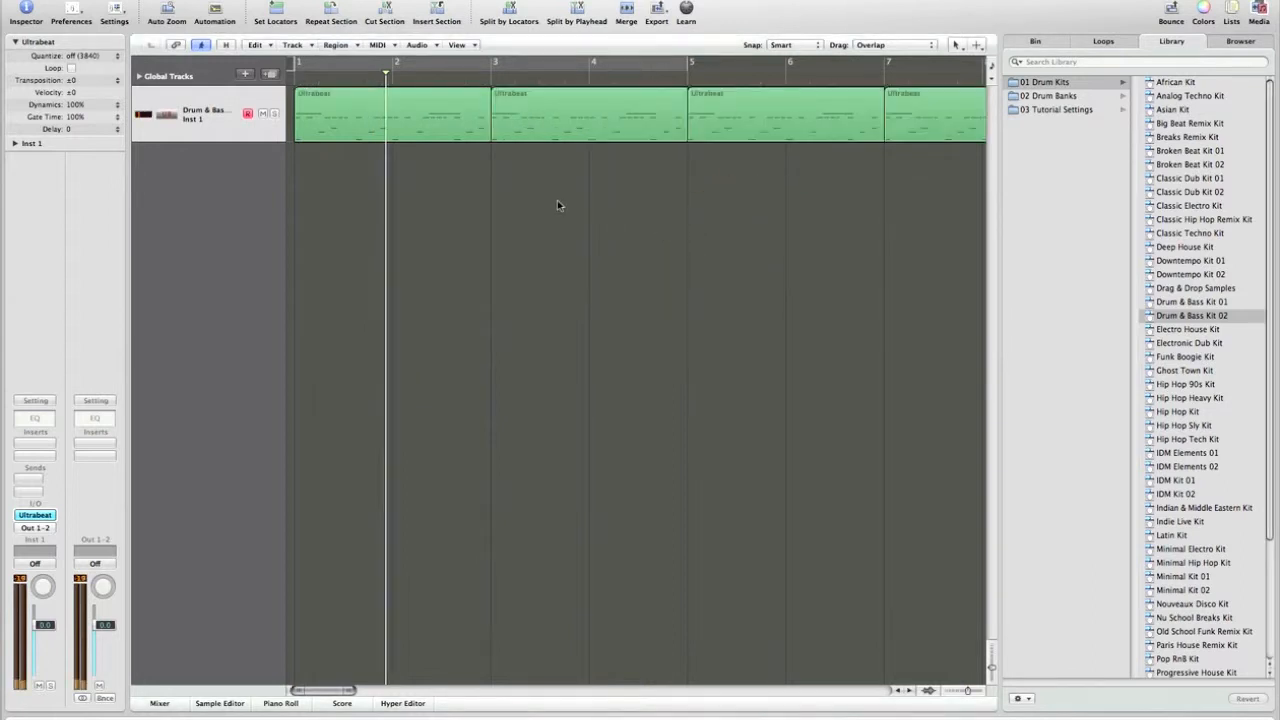